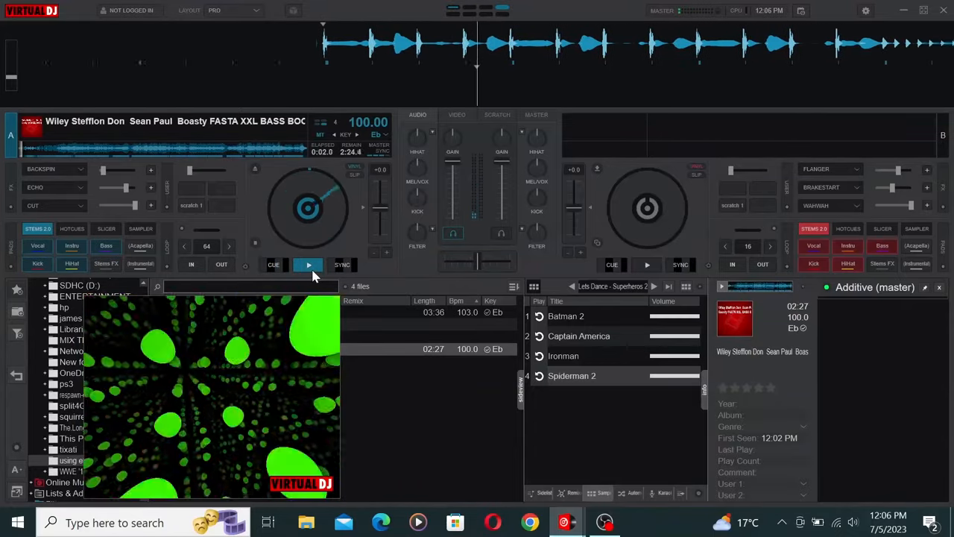
# Map key Q to trigger backspin and echo effects while pressed, then close settings.
pyautogui.click(308, 265)
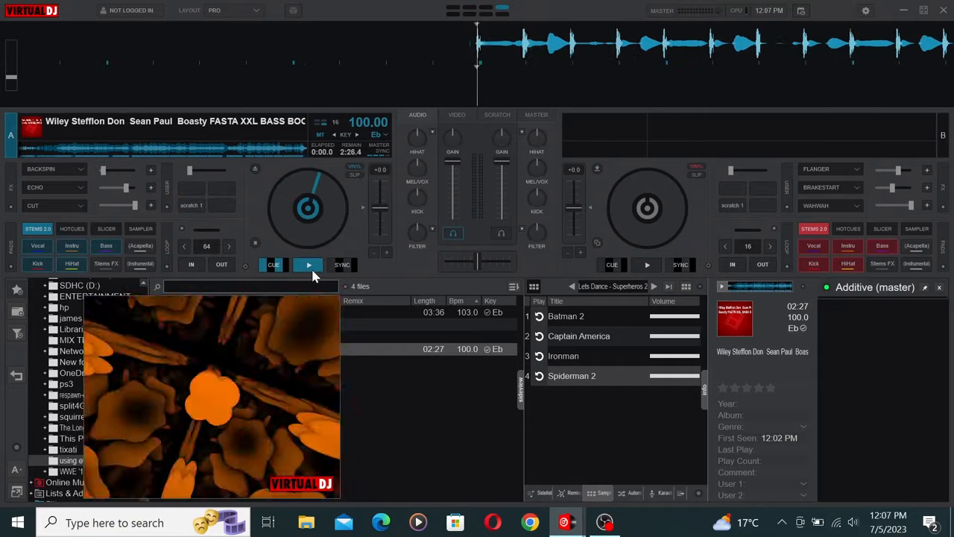
pyautogui.click(307, 264)
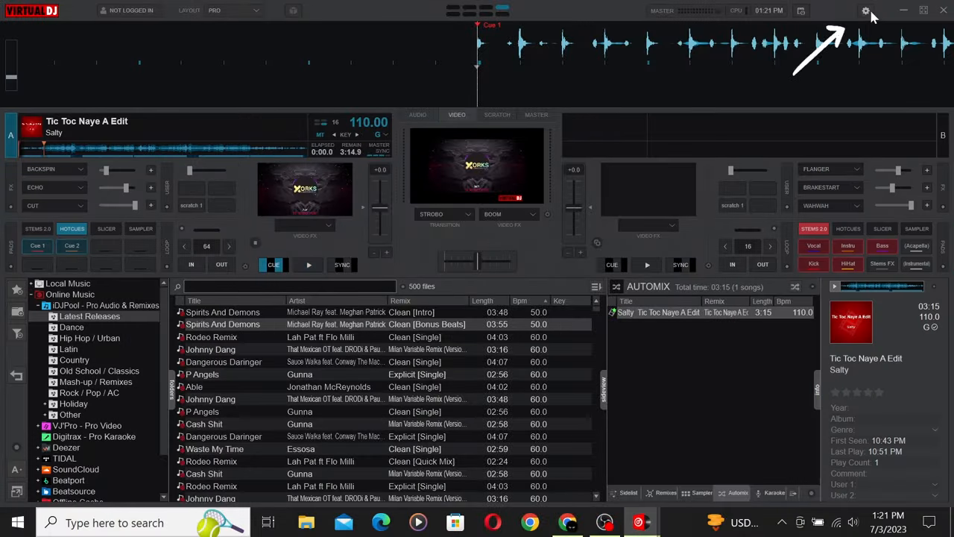
pyautogui.click(865, 11)
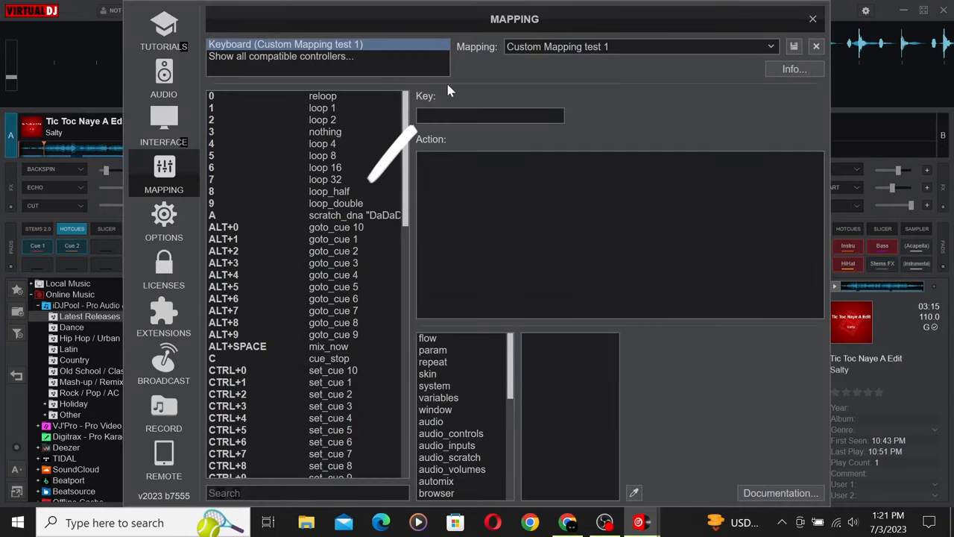
pyautogui.moveTo(406, 149)
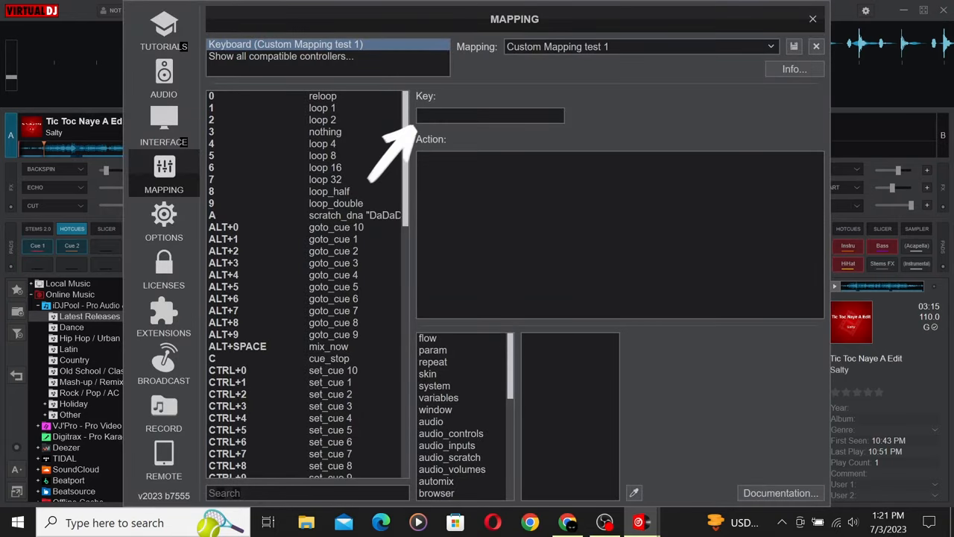
pyautogui.write('Q')
pyautogui.write("effect 'backspin' active while_pressed")
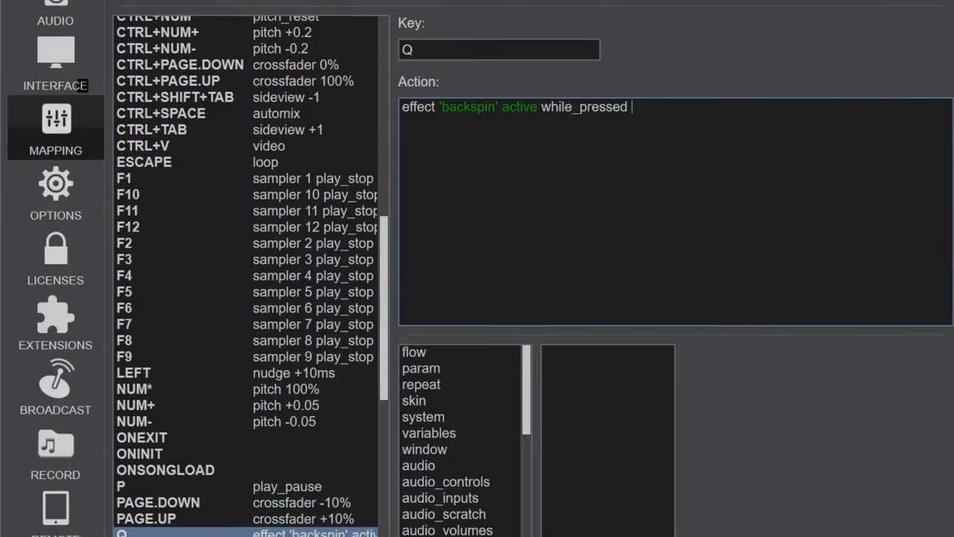
pyautogui.write("& effect 'echo' active while_pressed")
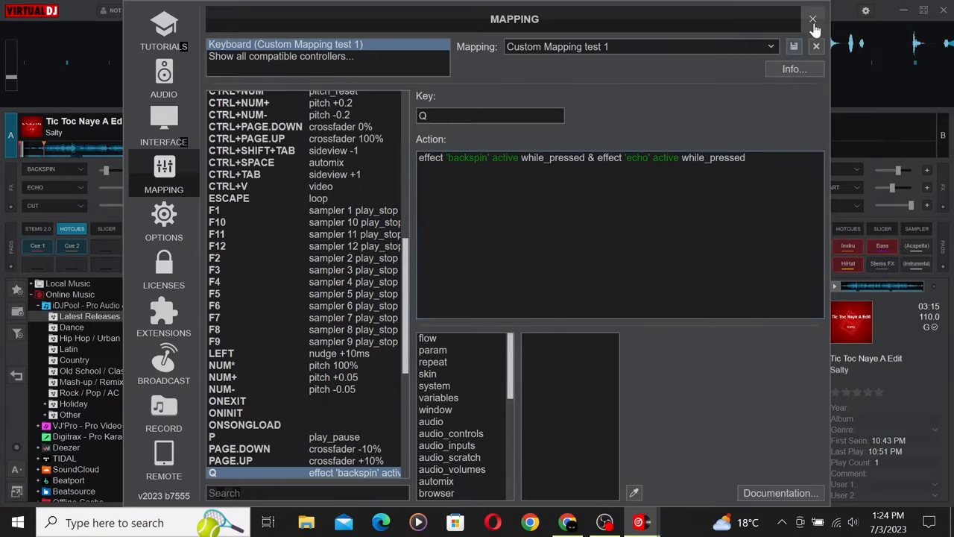
pyautogui.click(813, 19)
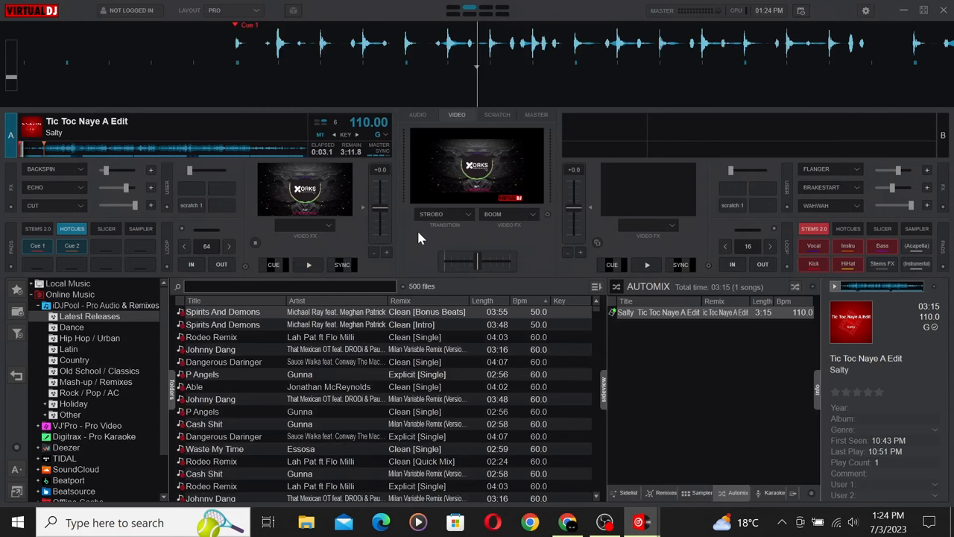
# Start playback of 'Tic Toc Naye A Edit' on deck A to test the mapping.
pyautogui.click(308, 265)
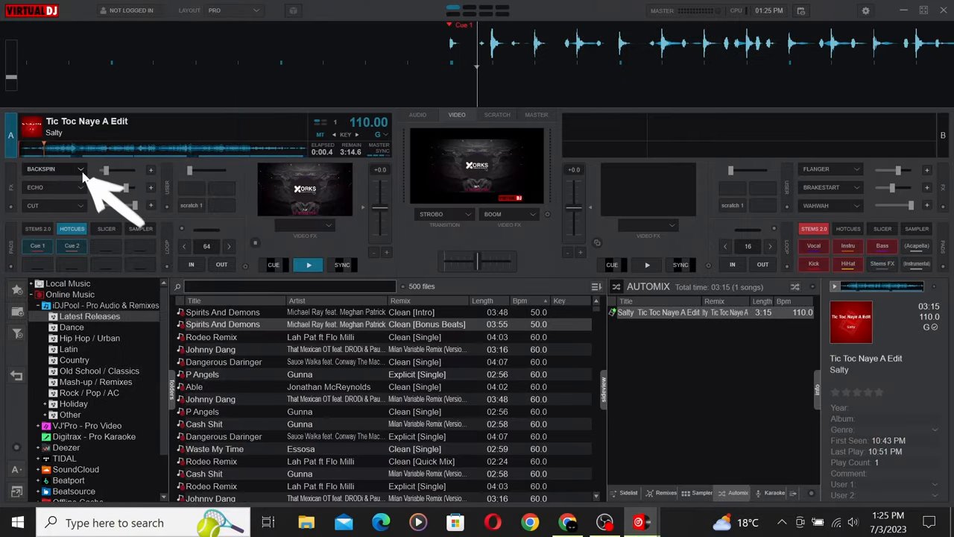
# Set the deck 1 backspin length to 0.16 s and view the echo settings.
pyautogui.click(52, 169)
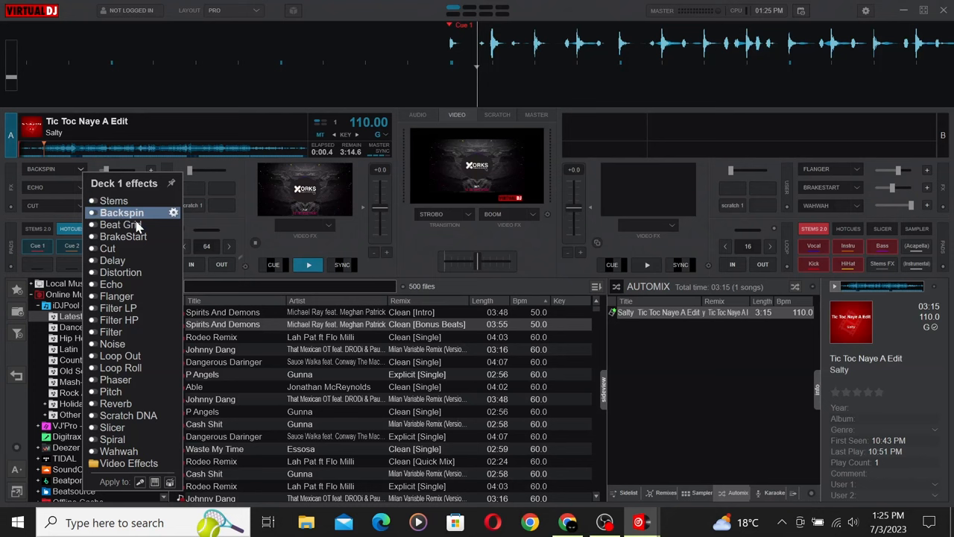
pyautogui.moveTo(176, 220)
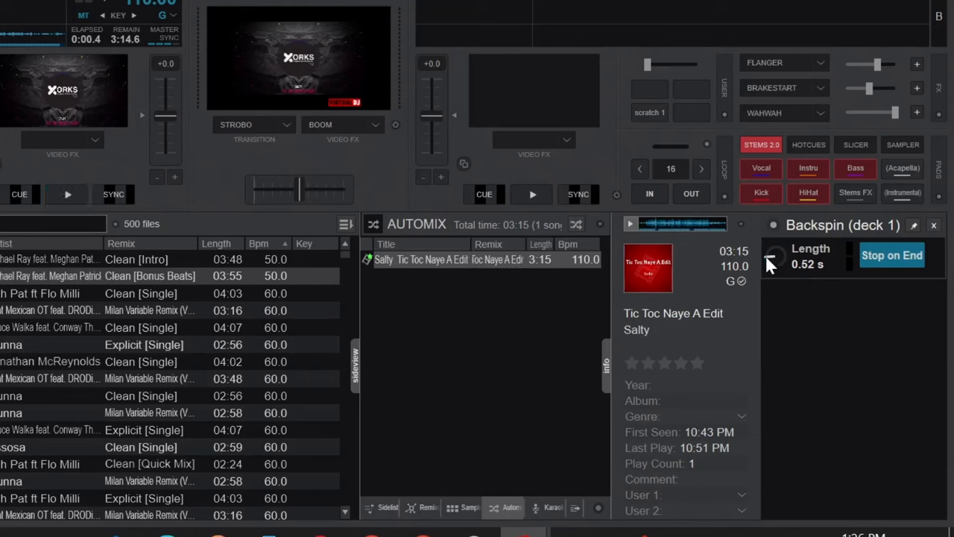
pyautogui.click(773, 257)
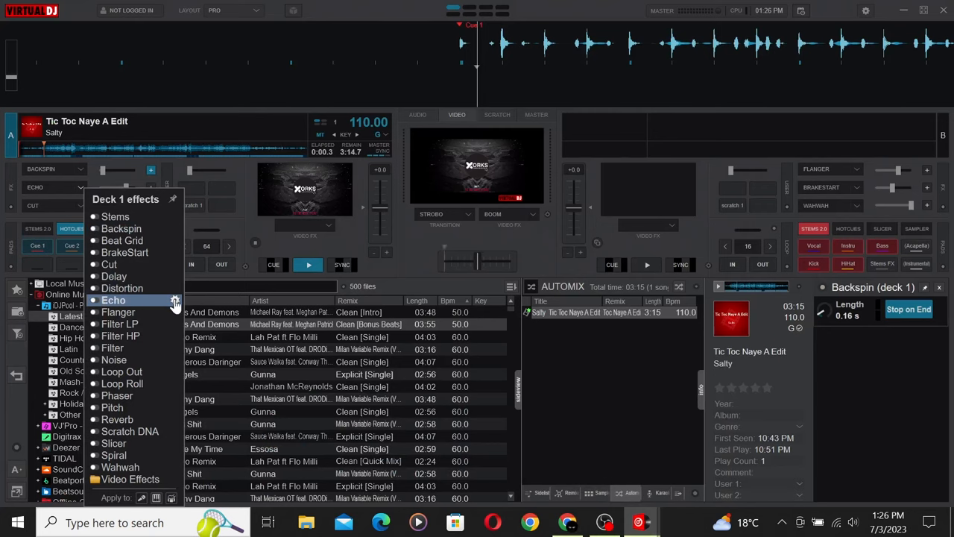
pyautogui.click(113, 300)
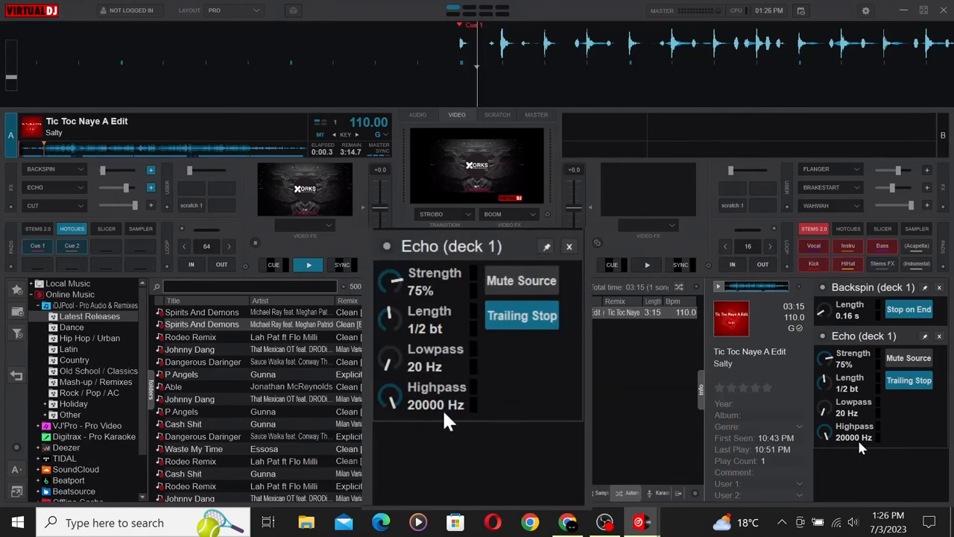
pyautogui.click(569, 246)
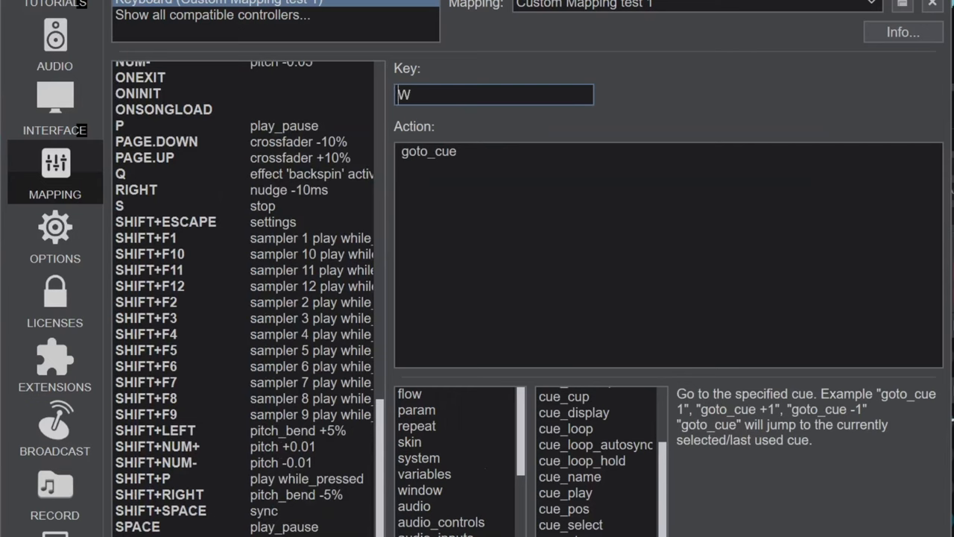
# Replay deck A and reopen keyboard mapping to assign key W to goto_cue.
pyautogui.click(932, 5)
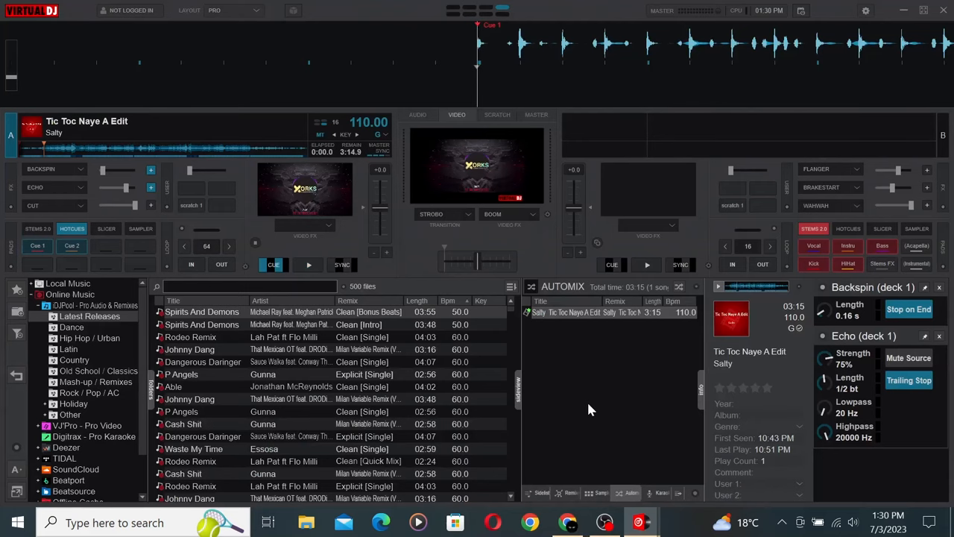
pyautogui.click(308, 265)
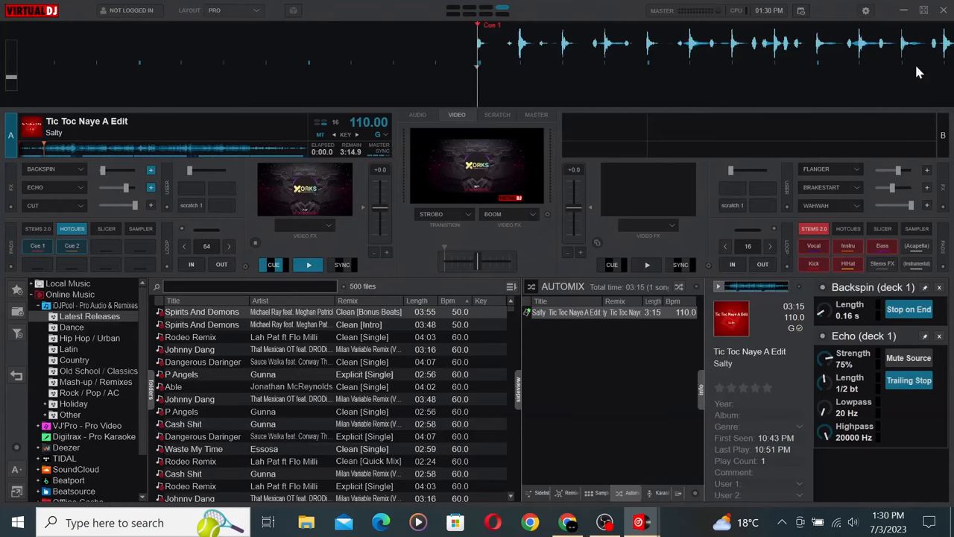
pyautogui.click(866, 11)
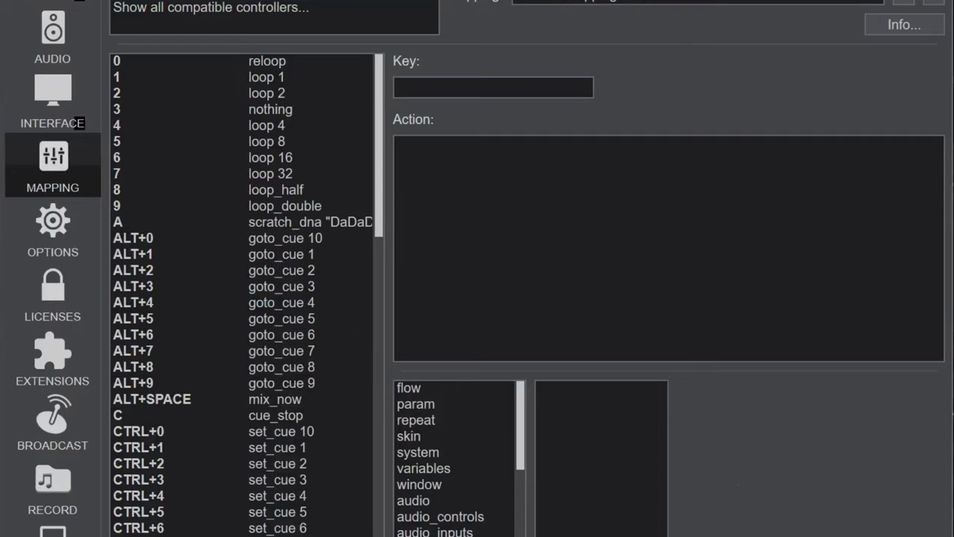
# Select the key A mapping with the scratch_dna action.
pyautogui.click(224, 221)
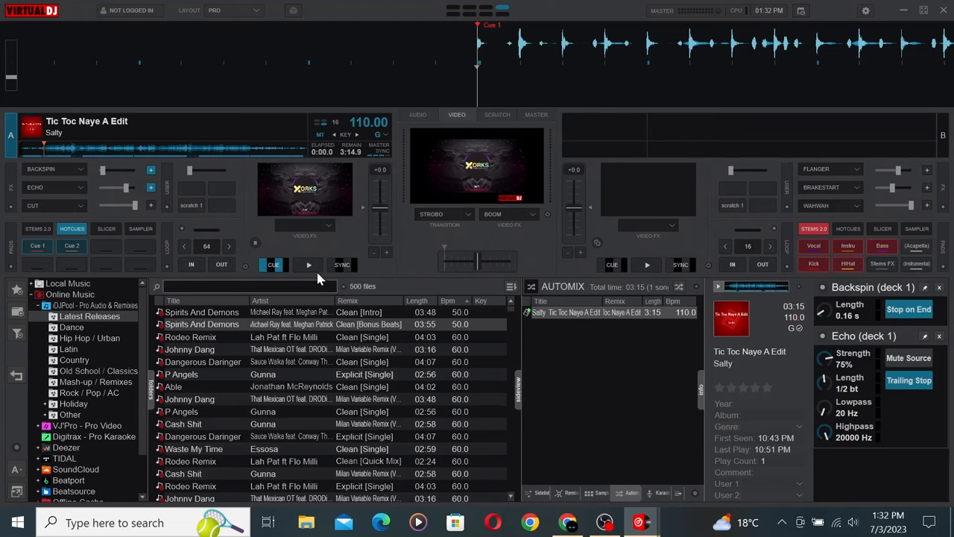
pyautogui.click(308, 265)
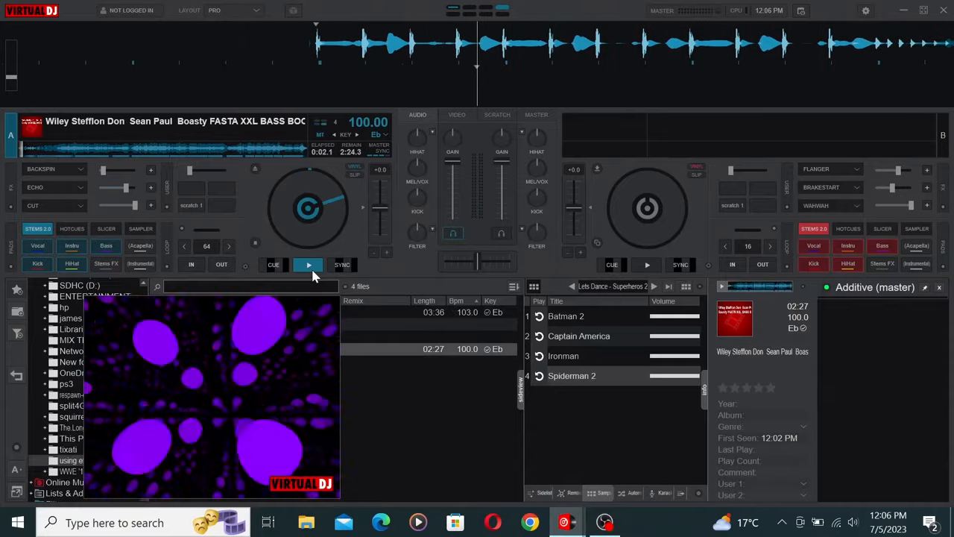
pyautogui.click(308, 264)
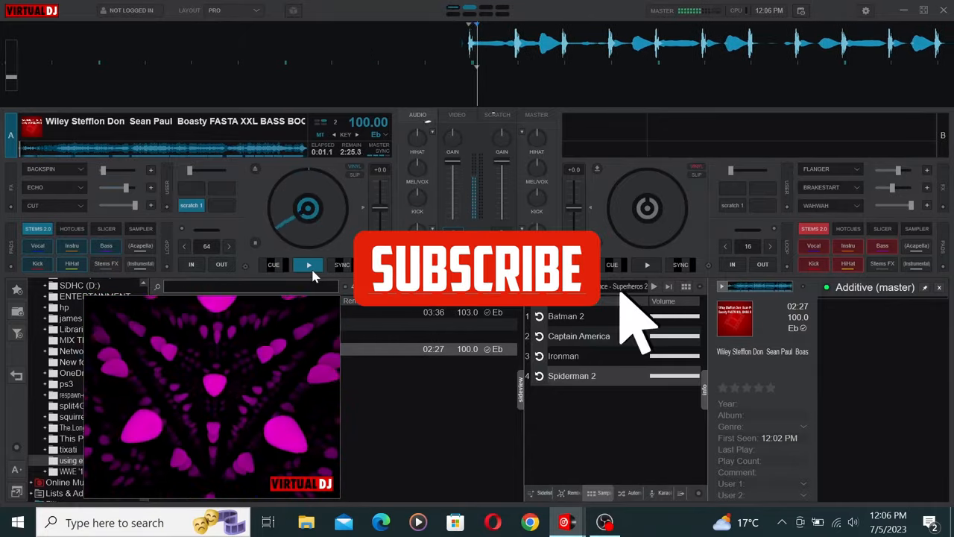